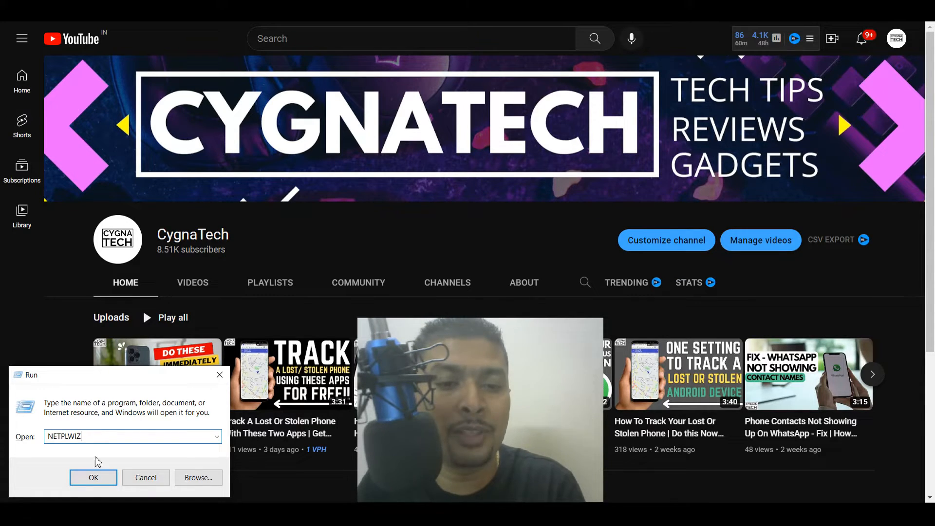
Launch the User Accounts manager from the Run dialog with the netplwiz command.
{"action": "left_click", "coordinate": [94, 477]}
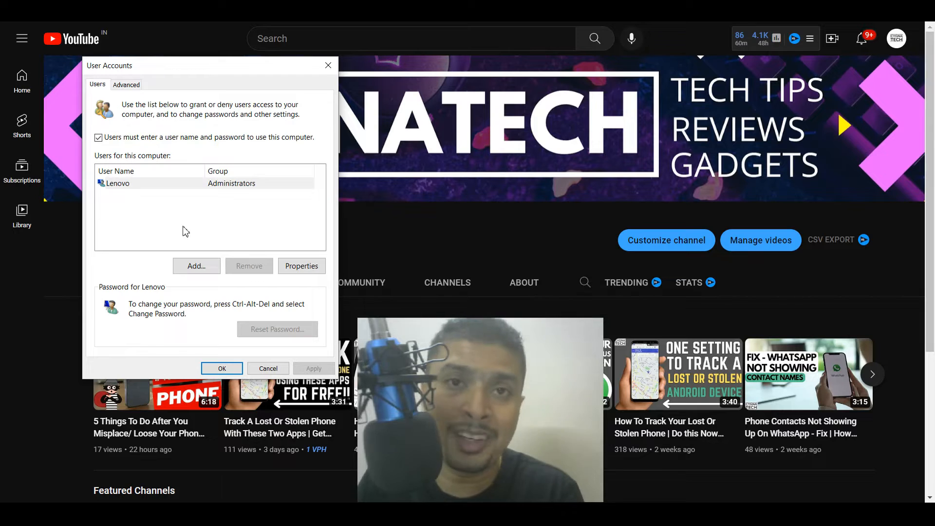
{"action": "mouse_move", "coordinate": [308, 226]}
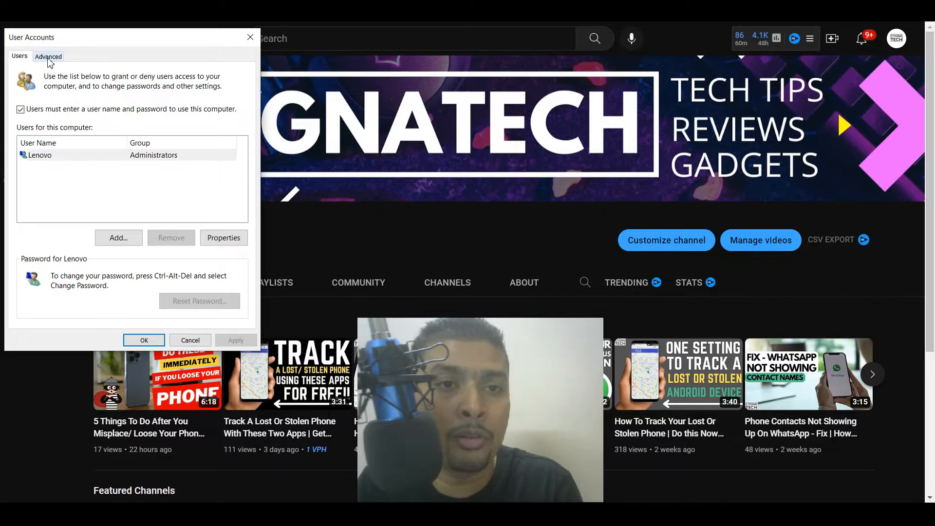
Switch User Accounts to the Advanced settings after seeing only the Lenovo administrator listed.
{"action": "left_click", "coordinate": [48, 56]}
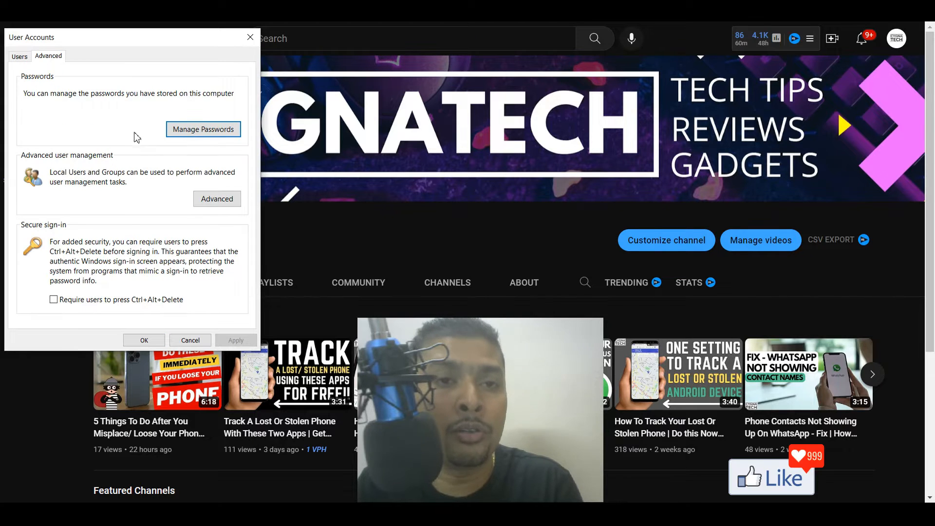
{"action": "mouse_move", "coordinate": [69, 114]}
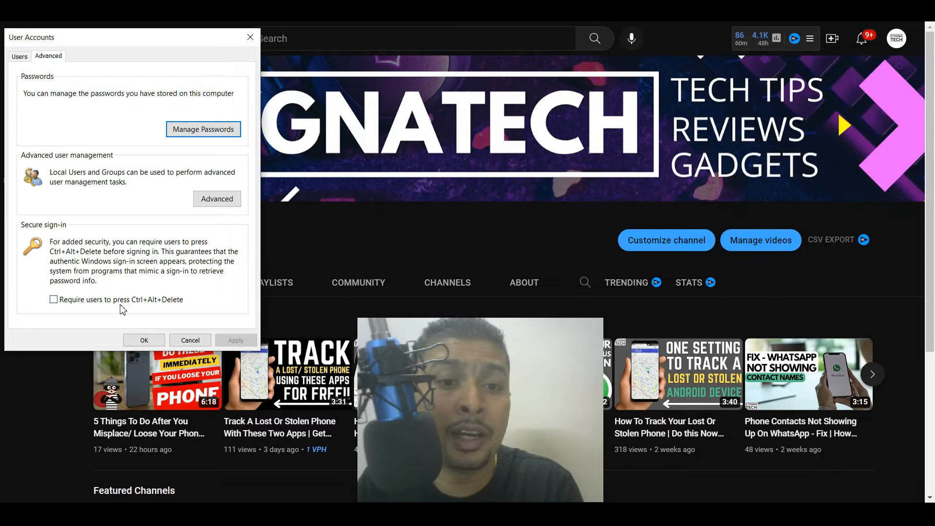
{"action": "mouse_move", "coordinate": [55, 322]}
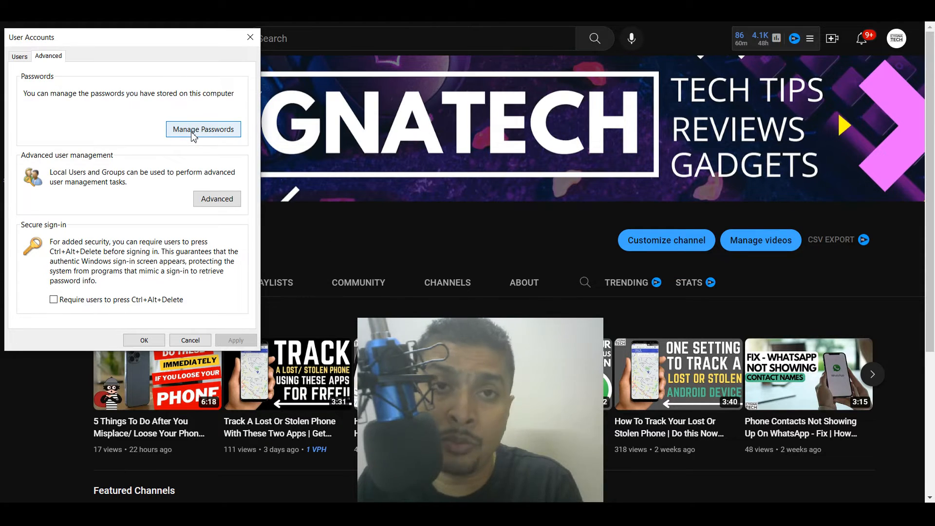
Return from the Advanced password and secure sign-in options to the Users list.
{"action": "left_click", "coordinate": [18, 56]}
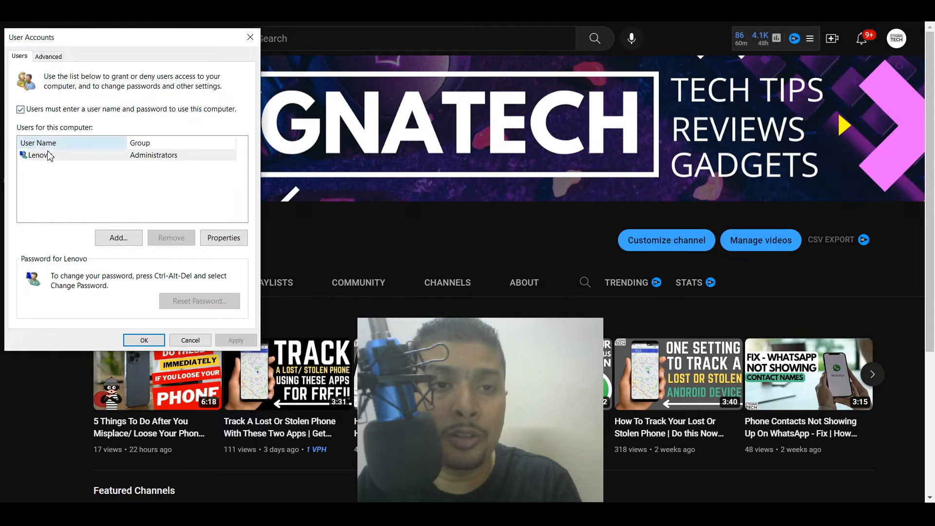
Select the Lenovo administrator account in the Users for this computer list.
{"action": "left_click", "coordinate": [39, 155]}
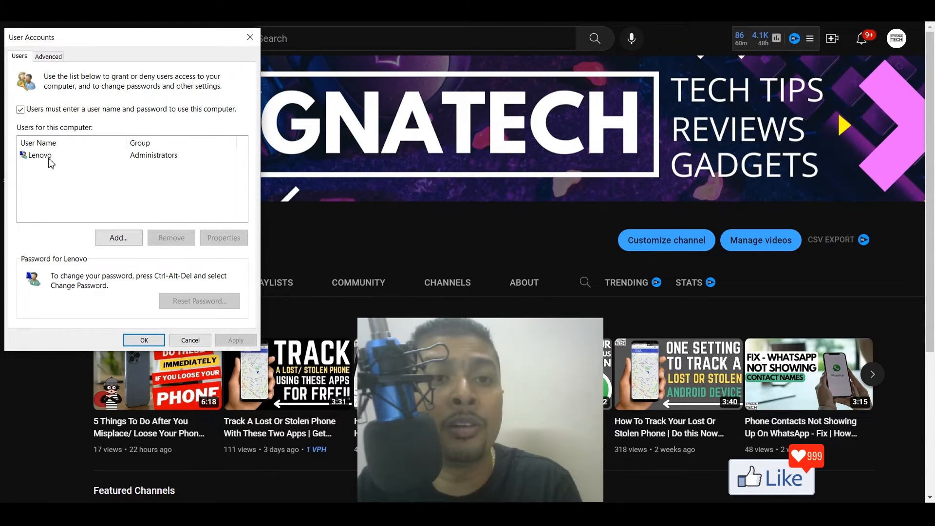
{"action": "left_click", "coordinate": [34, 154]}
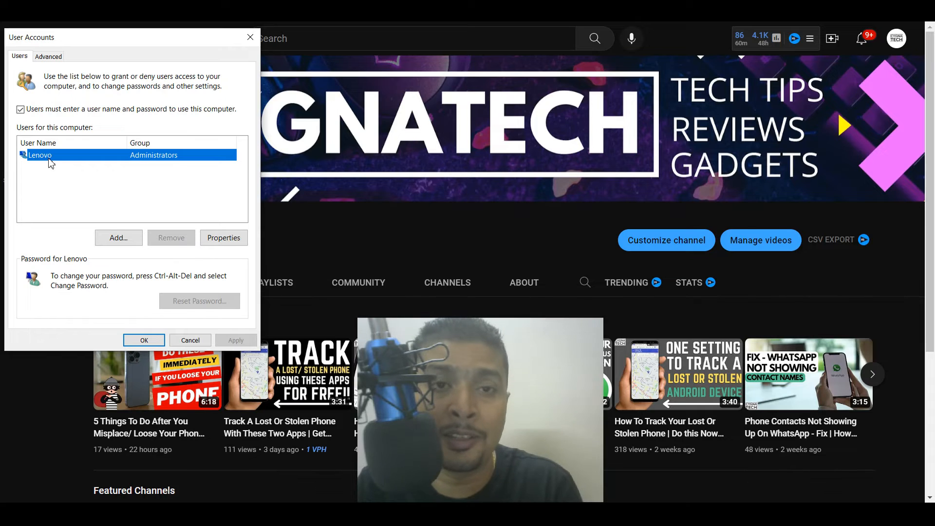